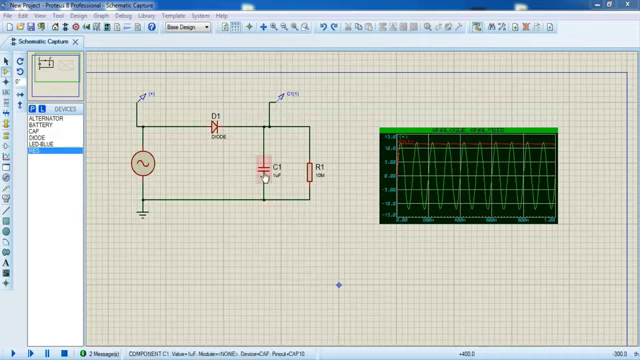
Select capacitor C1 and bring up its context menu to remove it.
left_click(262, 170)
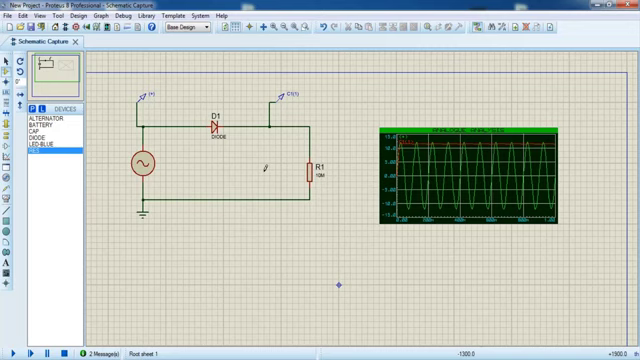
right_click(310, 170)
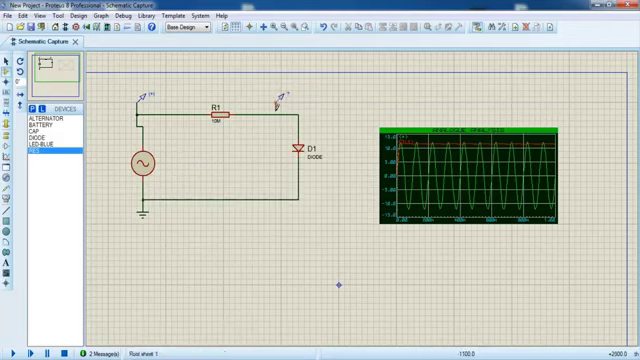
Open resistor R1's Edit Component properties, showing its 10M resistance.
left_click(470, 135)
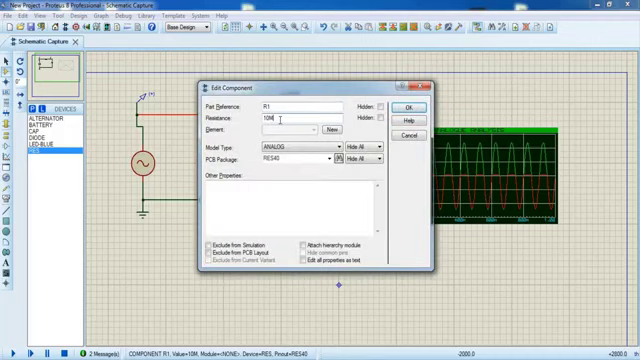
Change R1's resistance from 10M to 10k.
left_click(404, 104)
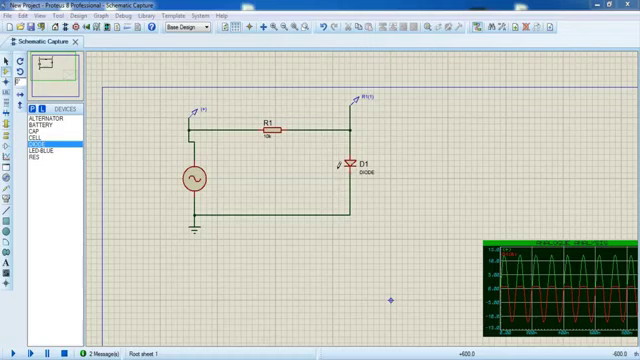
Place diode D2 on the sheet to the right of the clipper.
left_click(350, 165)
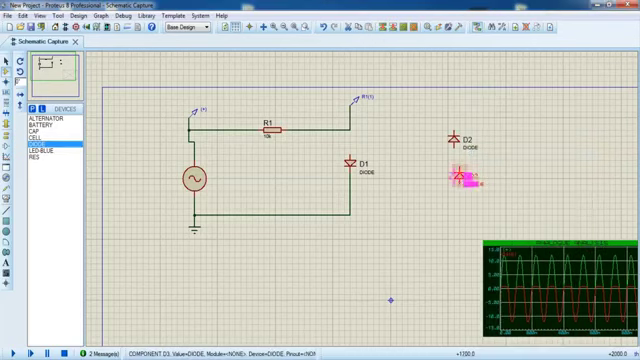
Place diode D3 below D2 and wire the output node to their junction.
left_click(465, 180)
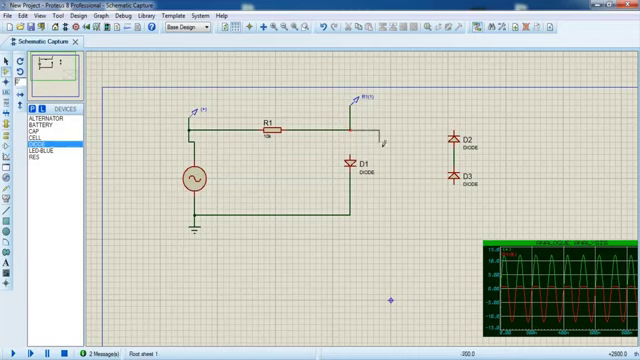
left_click_drag(380, 132, 456, 157)
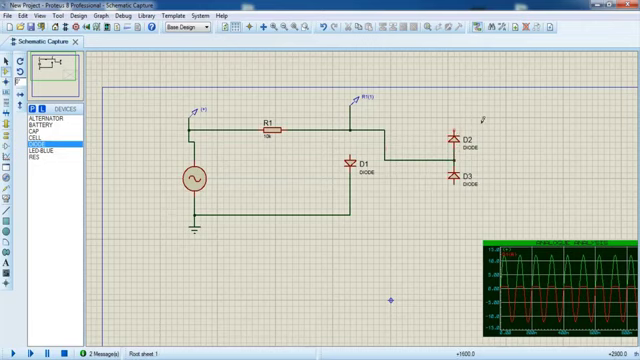
Open the Pick Devices library browser with no search entered.
left_click(457, 147)
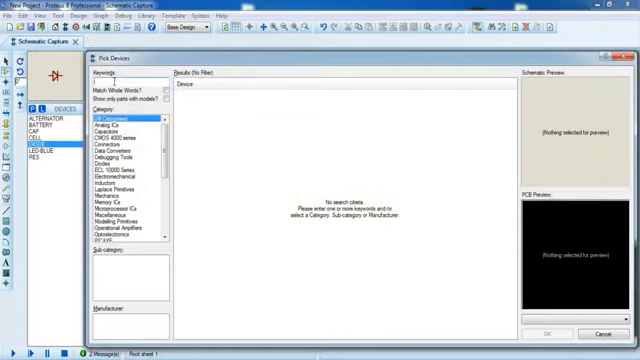
Find the 'cell' device, place BAT1 above D2, and set its voltage to 4V.
type("cell")
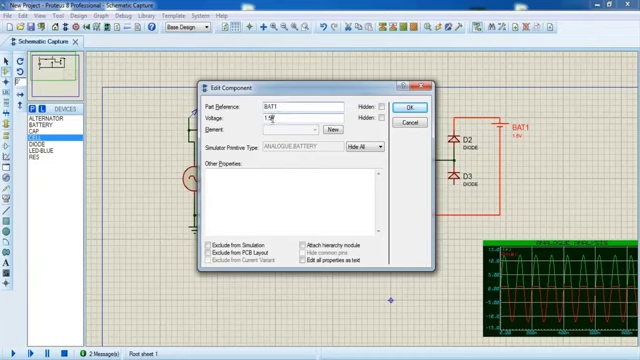
type("4V")
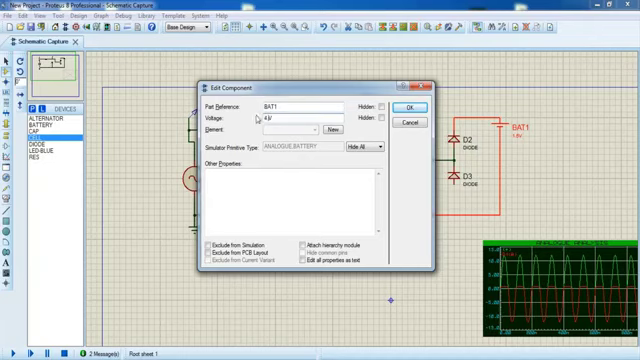
left_click(410, 106)
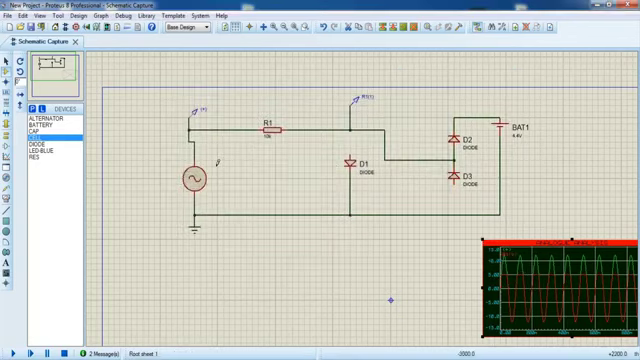
Revisit the sine source's properties and confirm its lowered frequency settings.
double_click(203, 175)
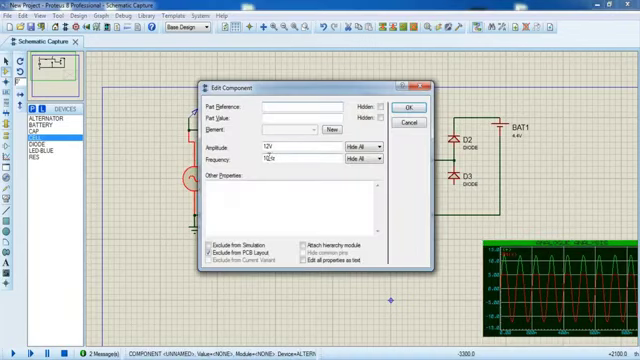
left_click(408, 107)
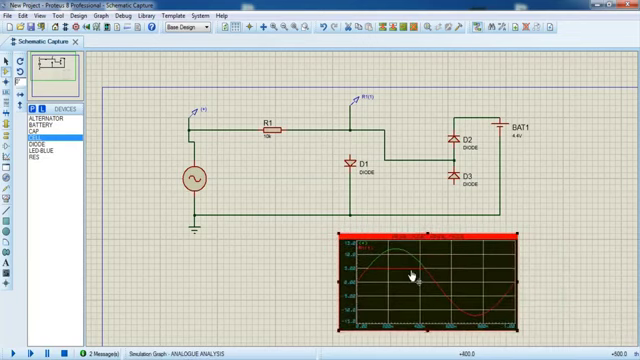
Open the analogue graph's simulation settings and close them without changes.
double_click(430, 280)
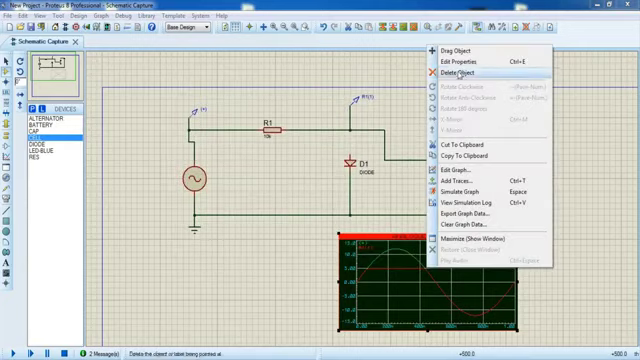
left_click(459, 187)
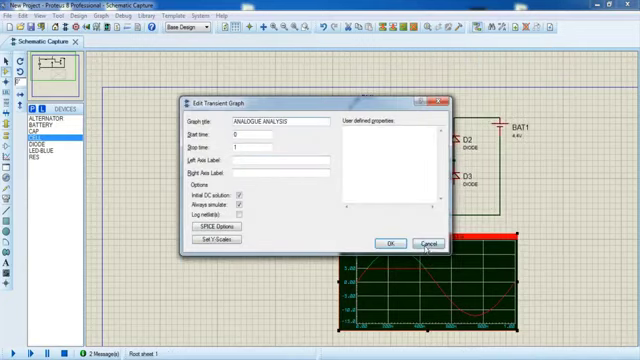
left_click(387, 243)
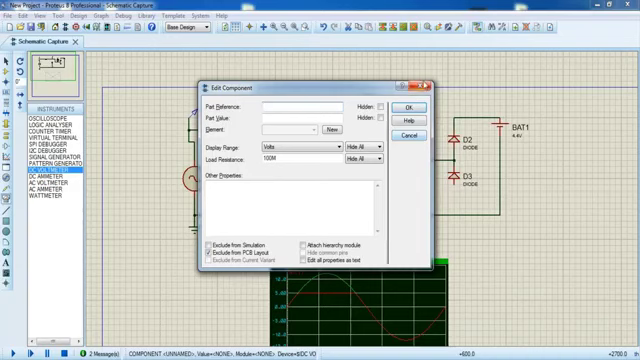
Close the voltmeter properties, confirm BAT2's voltage, and dismiss the graph settings unchanged.
left_click(408, 107)
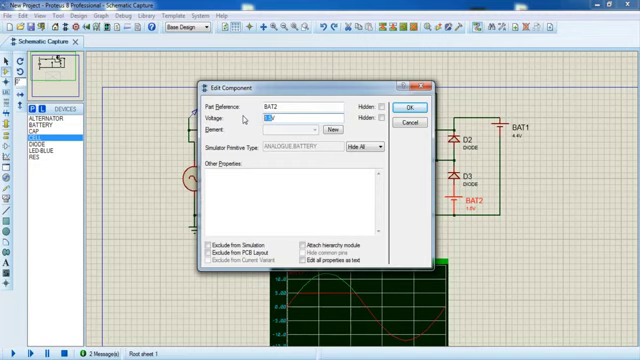
left_click(413, 105)
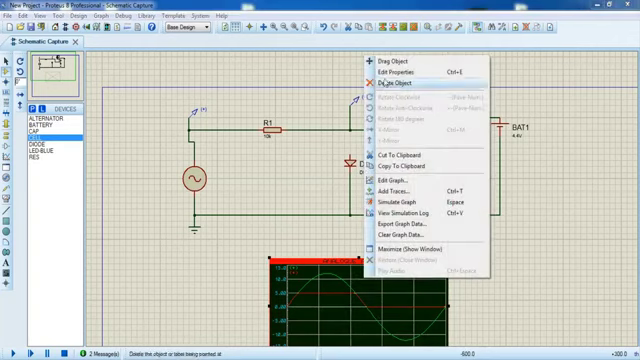
left_click(390, 180)
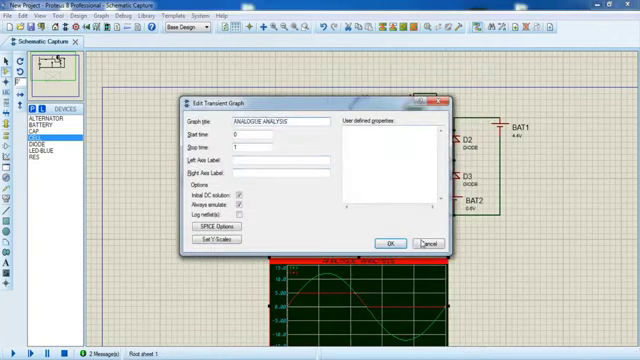
left_click(389, 243)
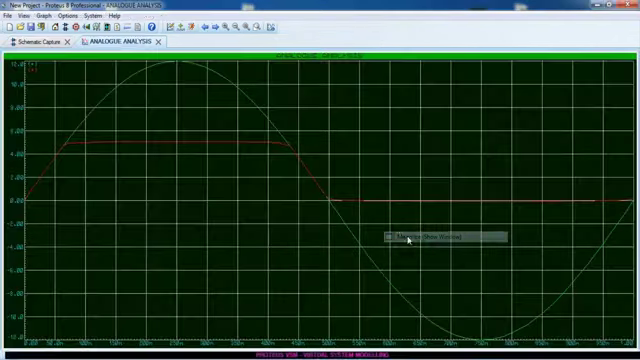